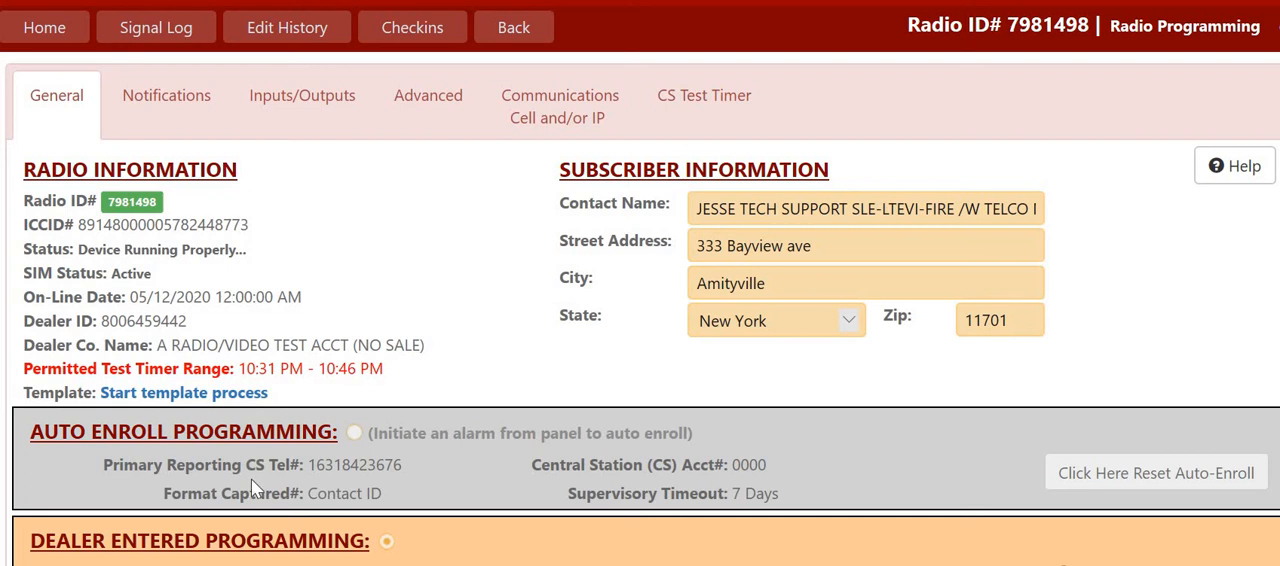
pyautogui.moveTo(596, 284)
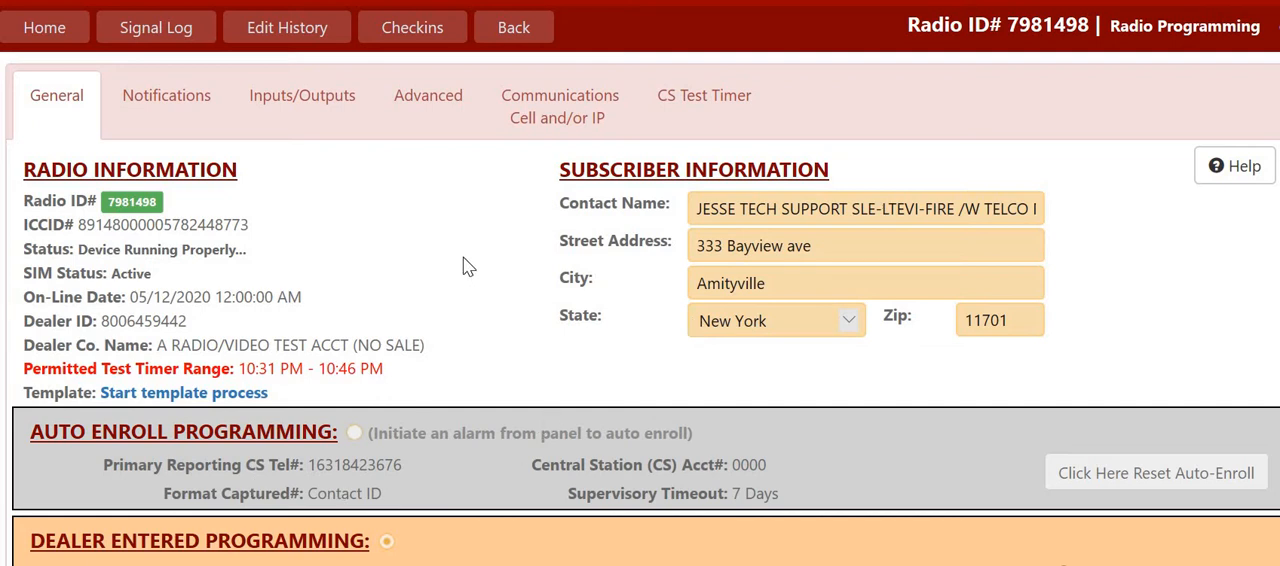
pyautogui.moveTo(472, 268)
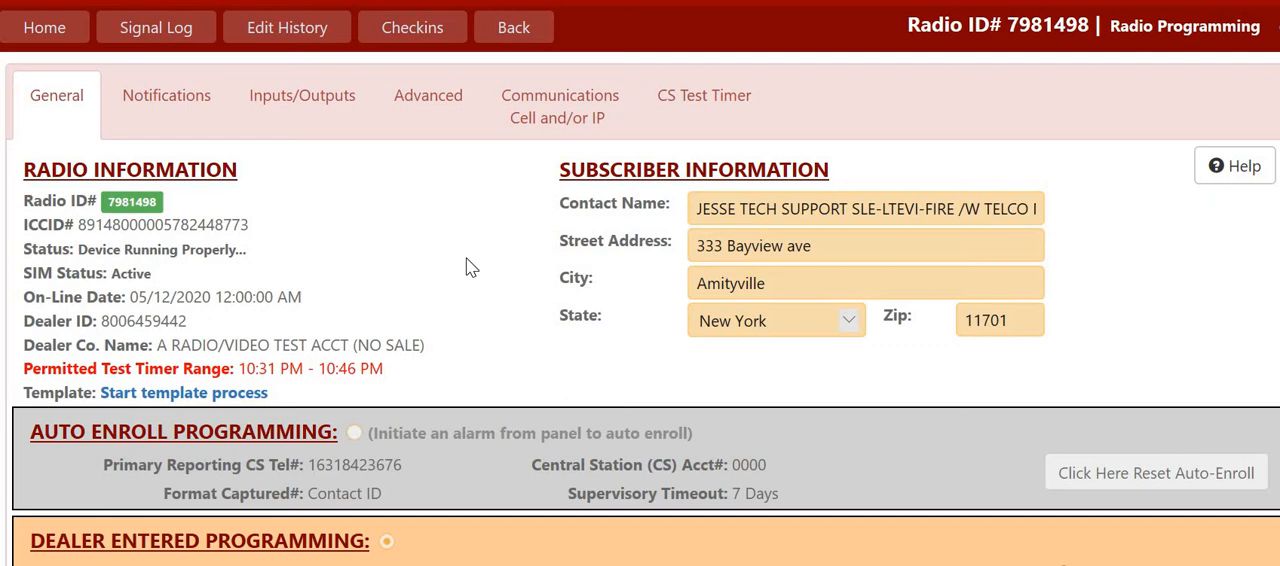
# Step: Show radio 7981498's CS Test Timer settings scrolled to the Manage Test Timer section
pyautogui.scroll(-3)
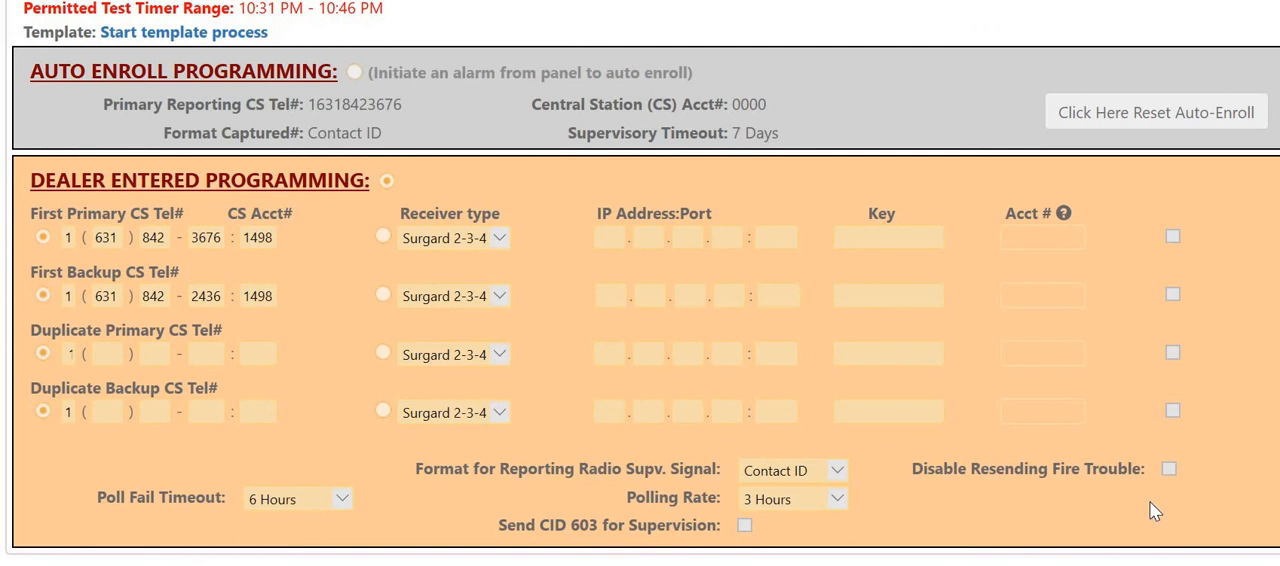
pyautogui.moveTo(1158, 520)
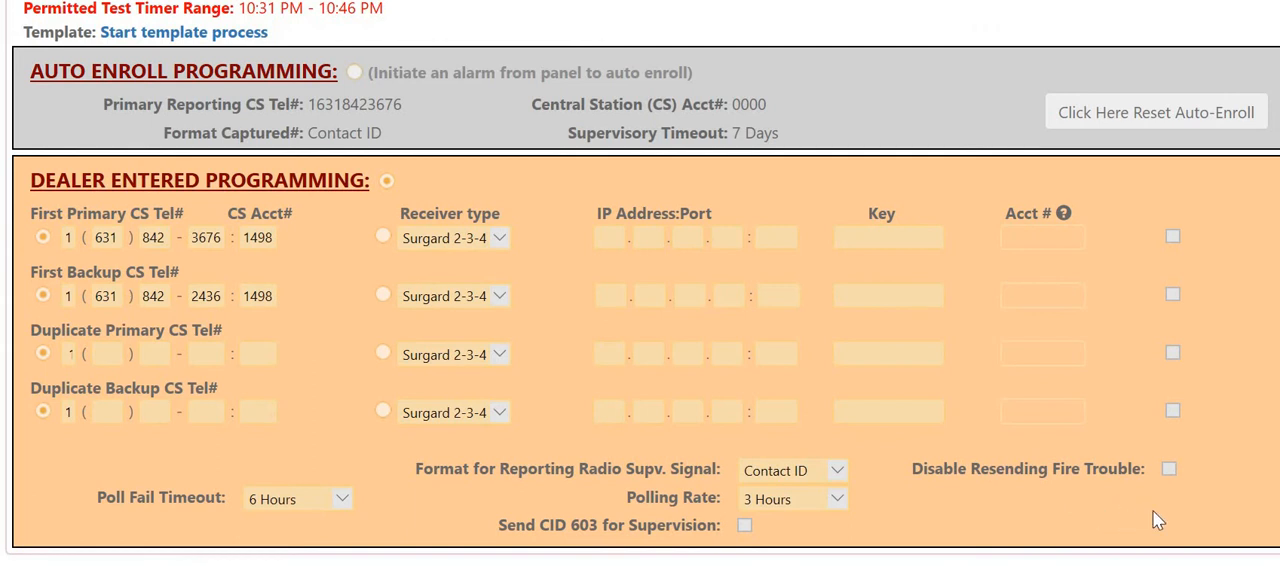
pyautogui.moveTo(1152, 518)
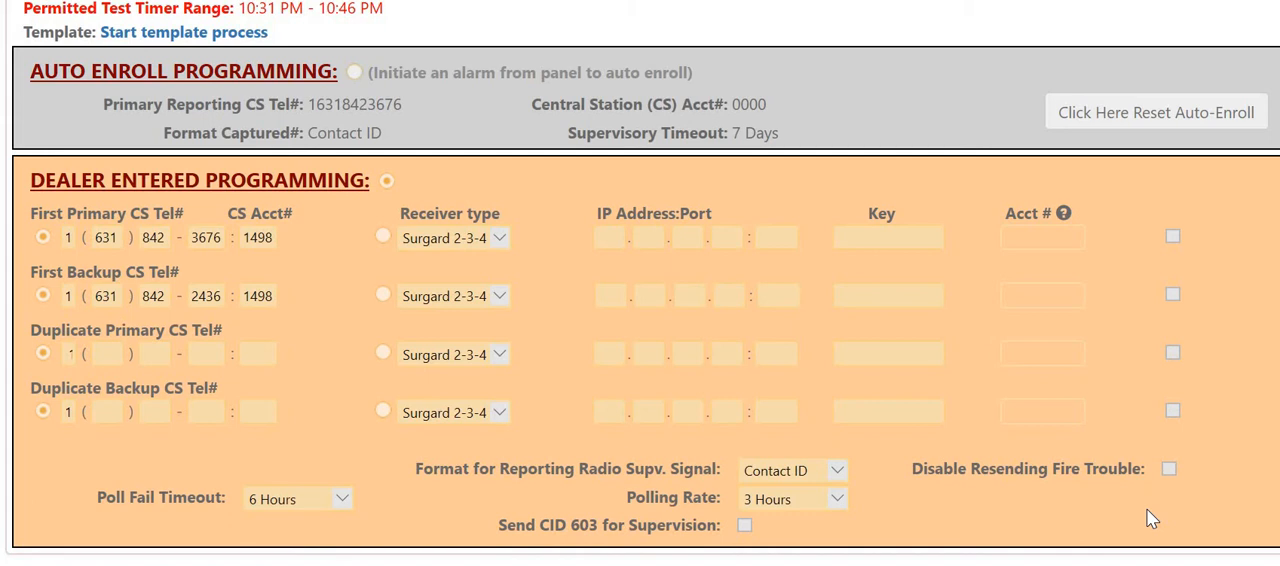
pyautogui.scroll(3)
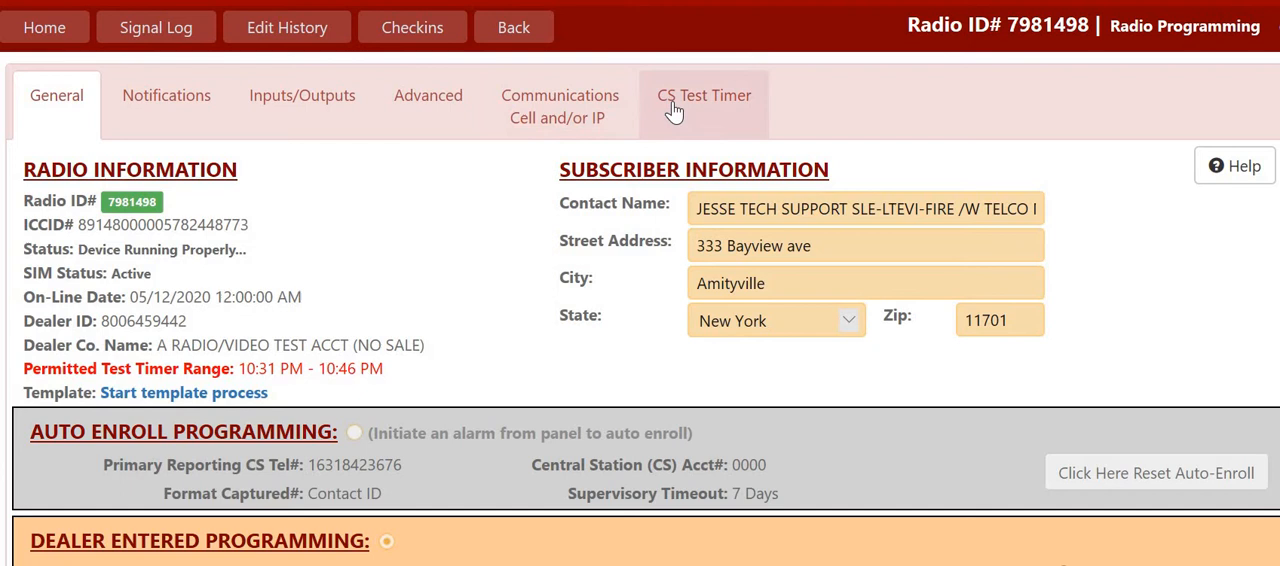
pyautogui.click(704, 96)
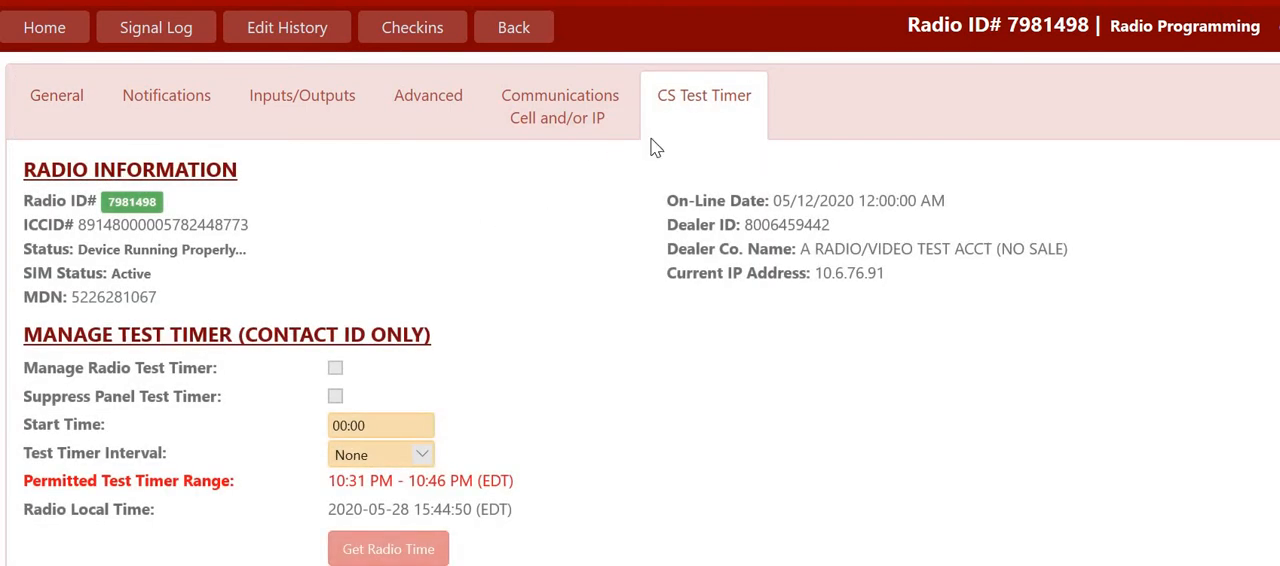
pyautogui.scroll(-3)
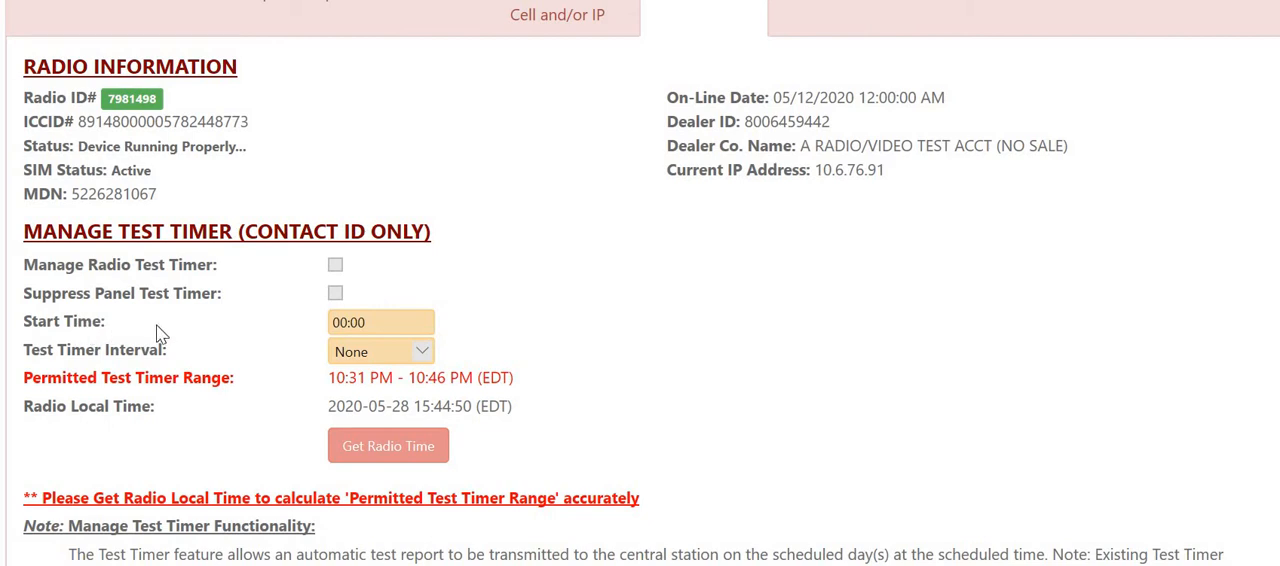
pyautogui.moveTo(208, 332)
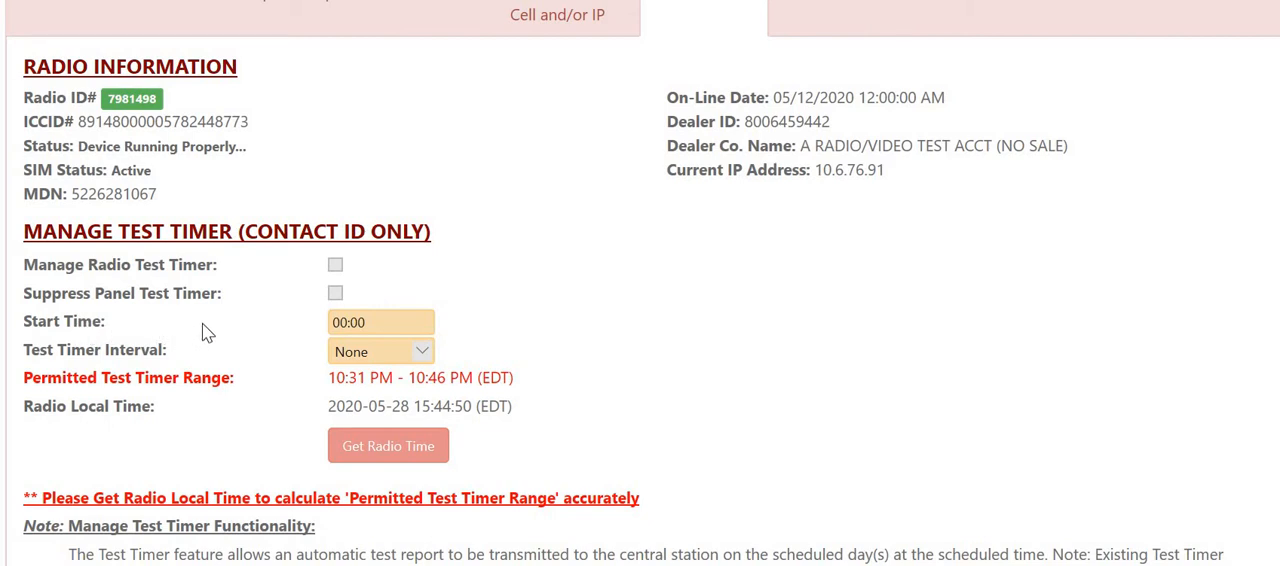
pyautogui.moveTo(204, 330)
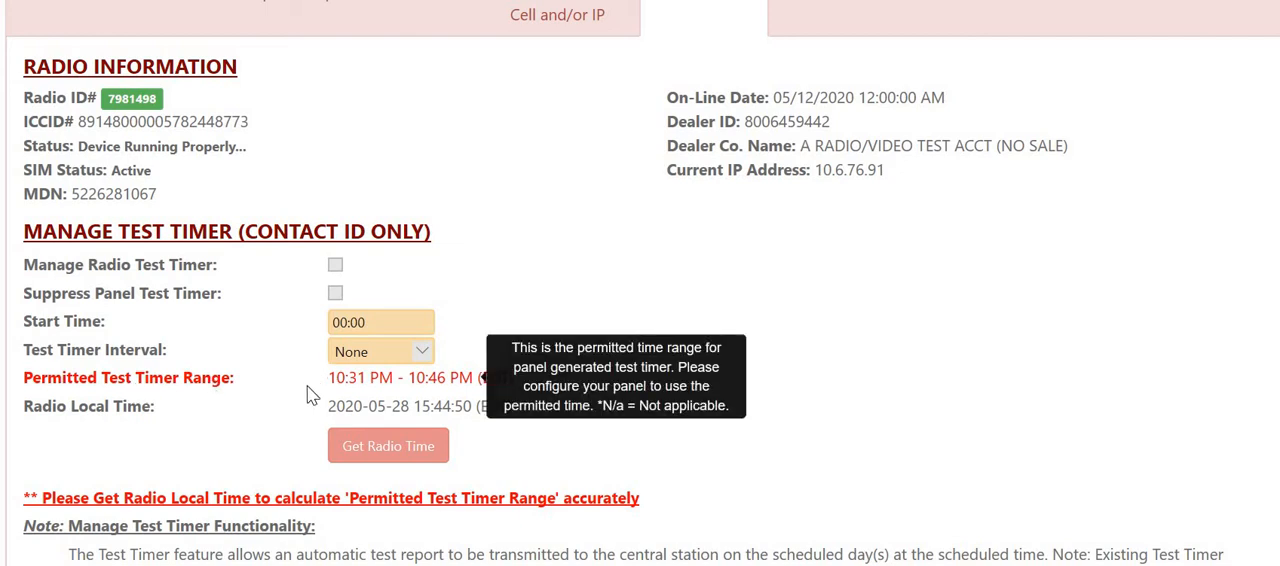
pyautogui.moveTo(320, 388)
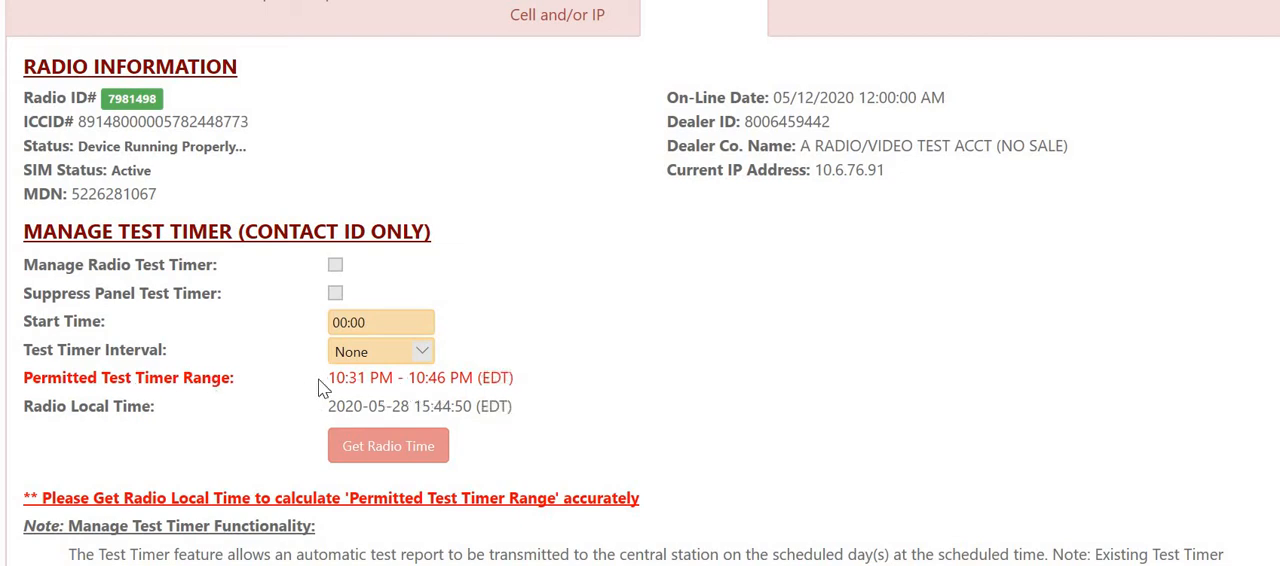
pyautogui.moveTo(430, 384)
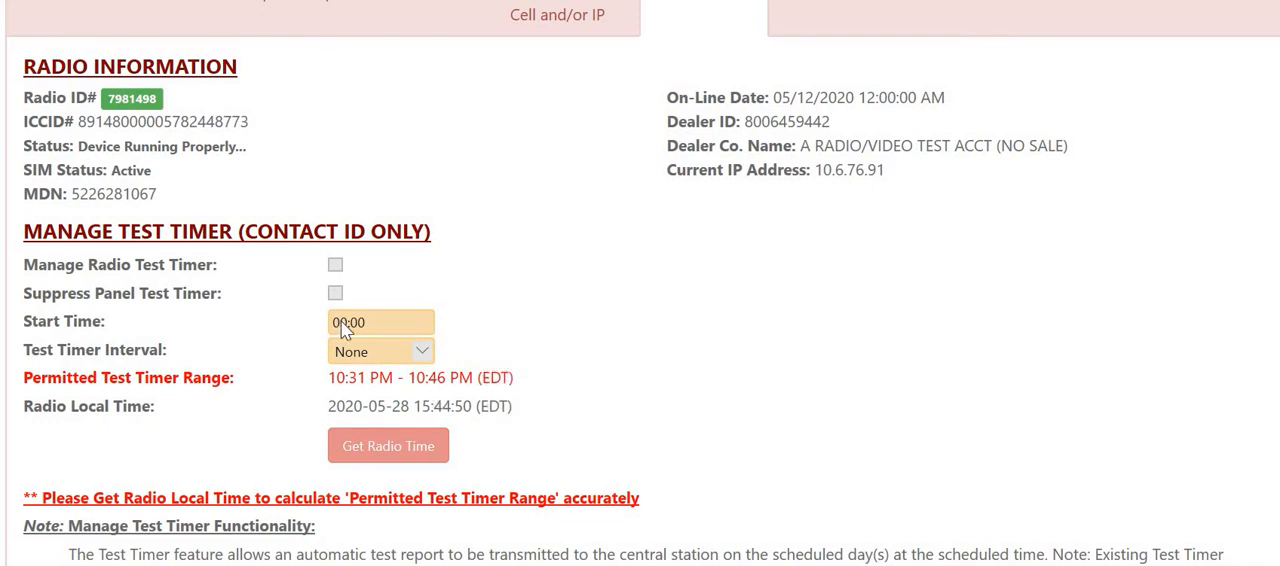
pyautogui.moveTo(332, 388)
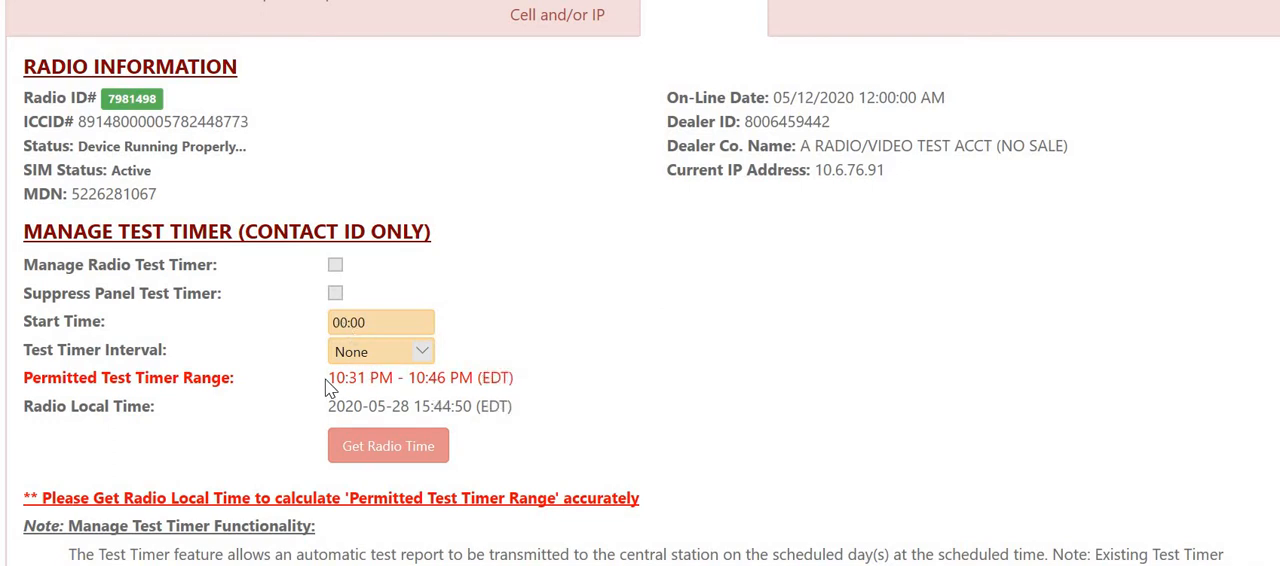
pyautogui.scroll(-3)
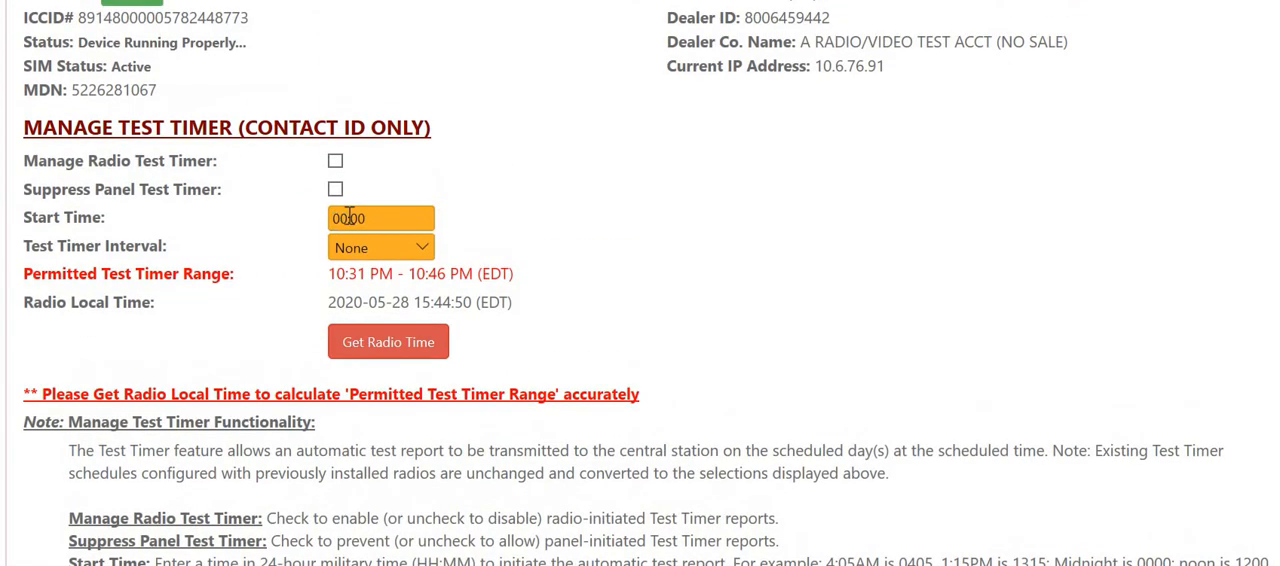
# Step: Enable Manage Radio Test Timer with start time 22:37 and a 24 Hours interval
pyautogui.click(380, 216)
pyautogui.write('22:37')
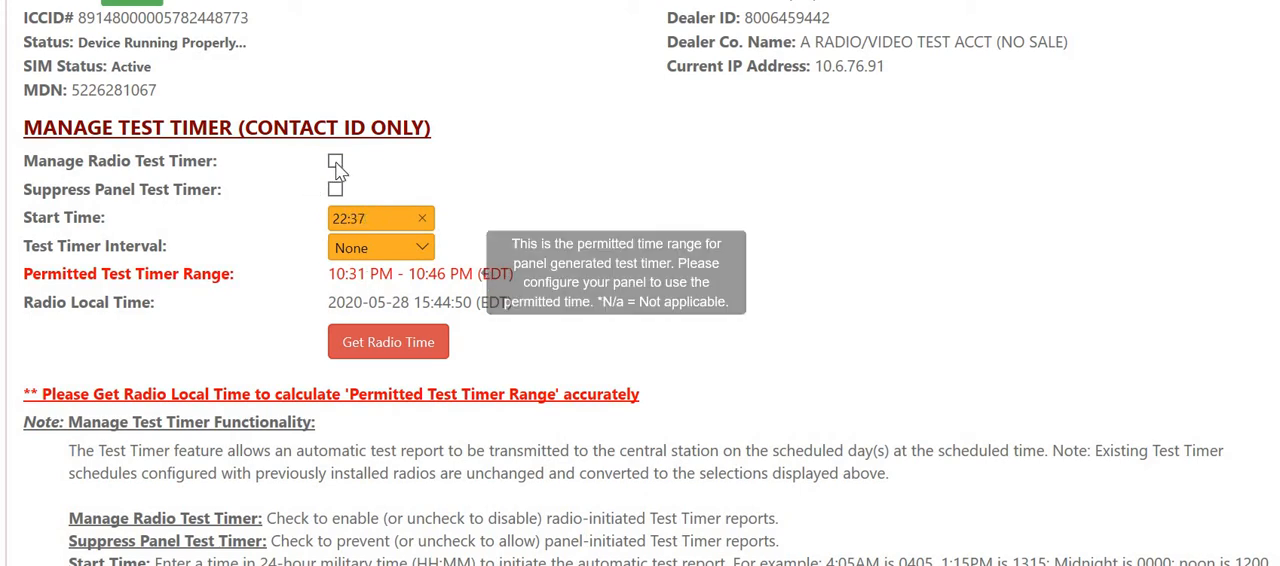
pyautogui.click(336, 160)
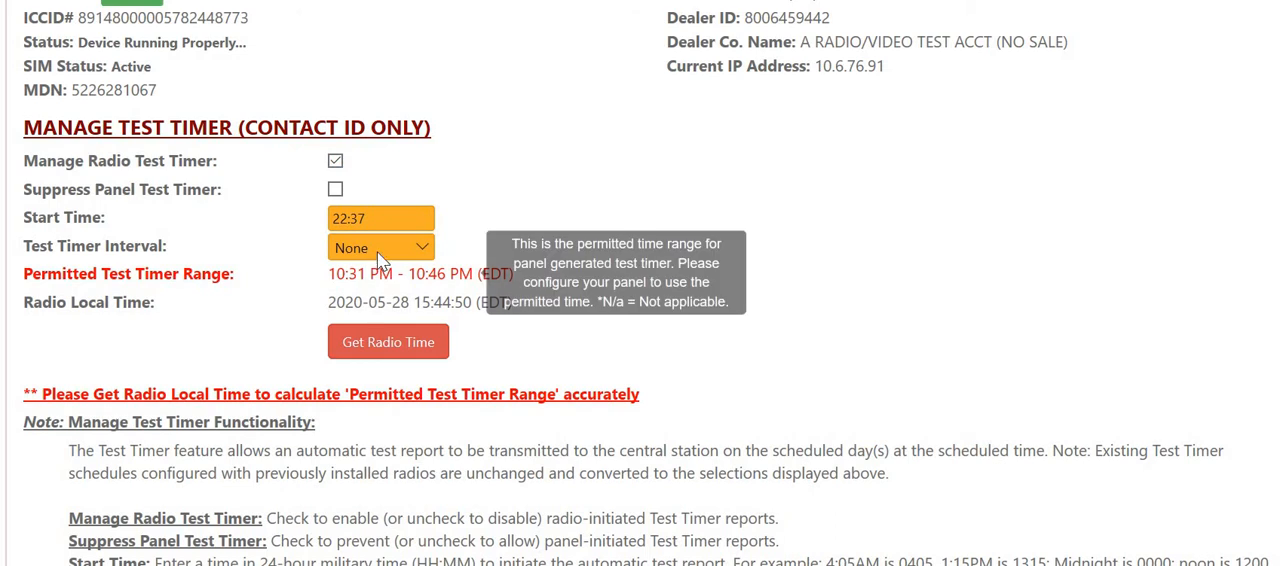
pyautogui.click(380, 248)
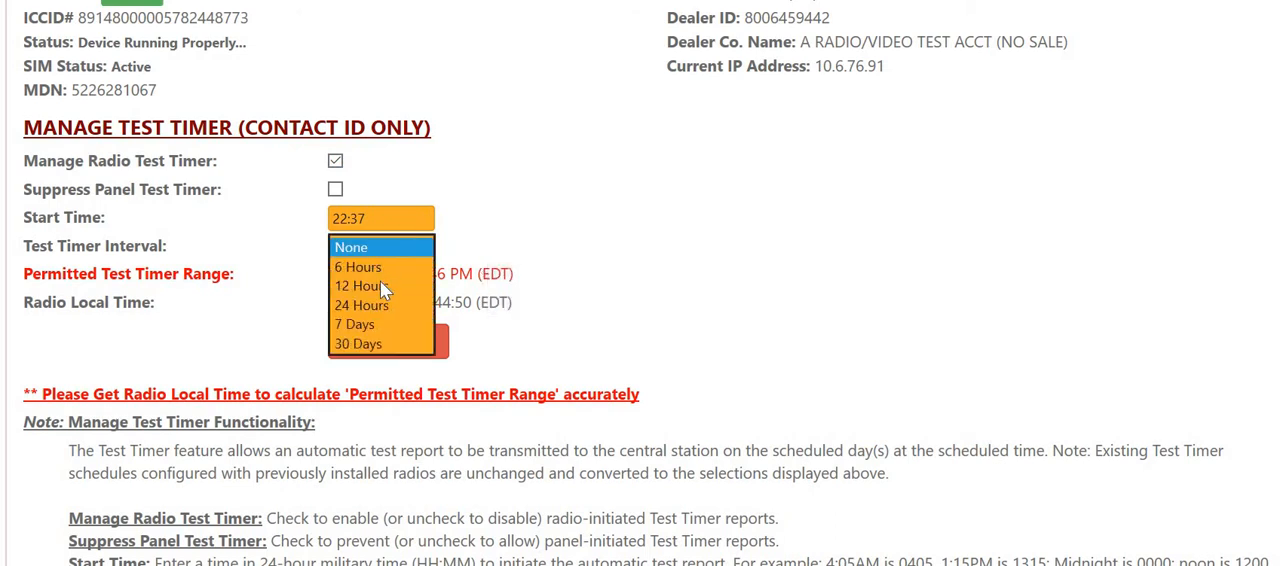
pyautogui.moveTo(376, 340)
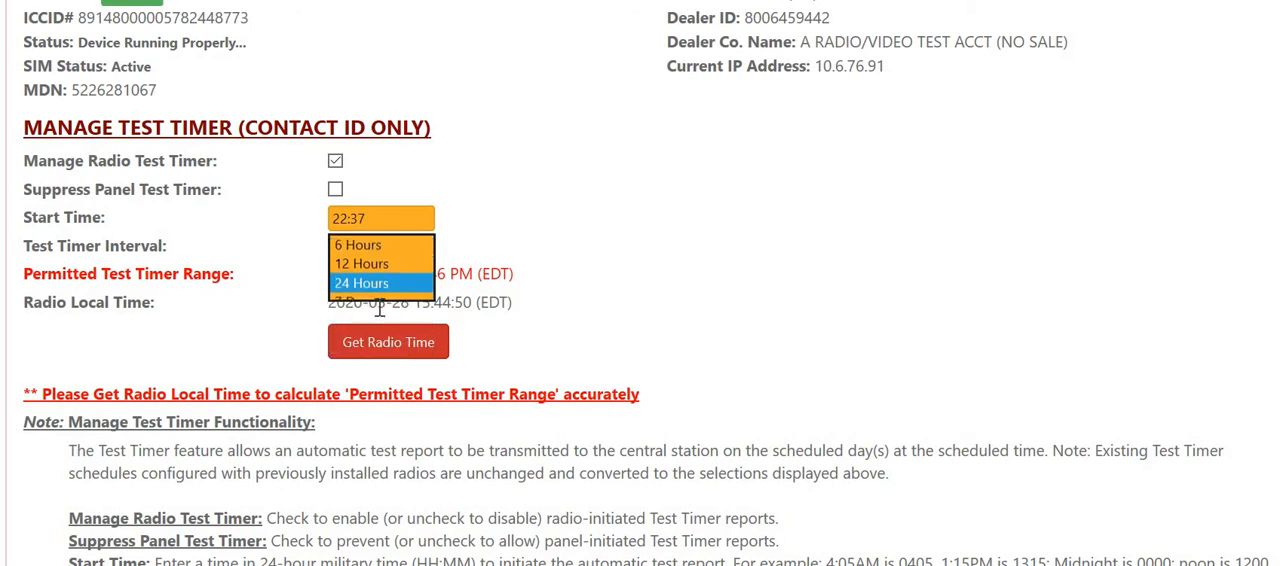
pyautogui.click(362, 284)
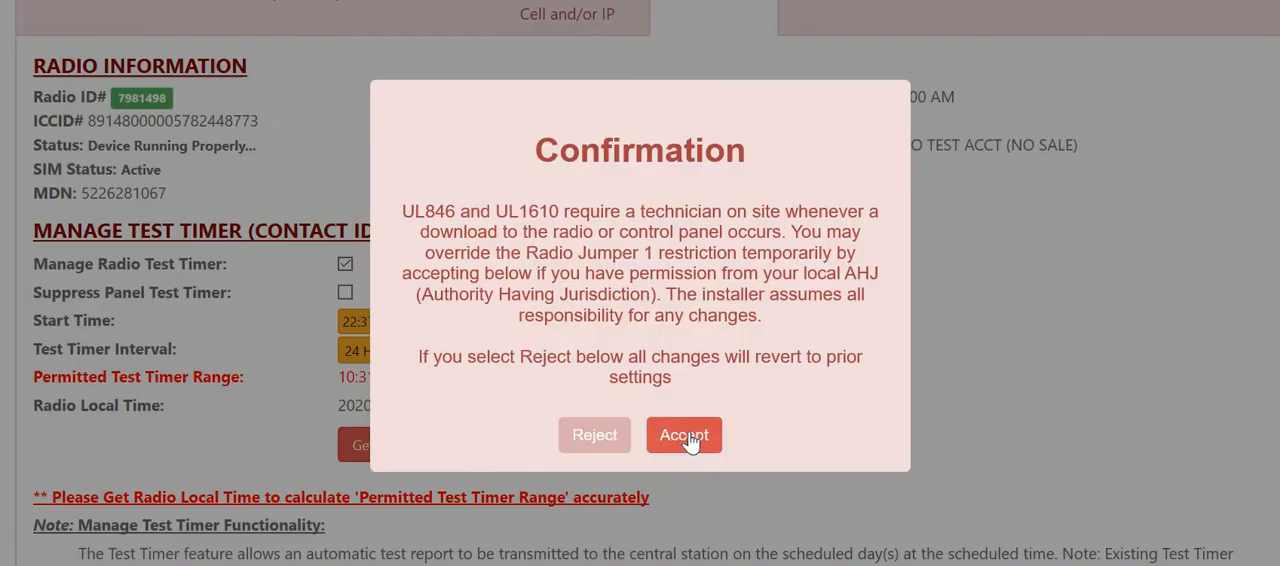
# Step: Accept the UL override confirmation so the test timer changes download to the radio
pyautogui.click(684, 436)
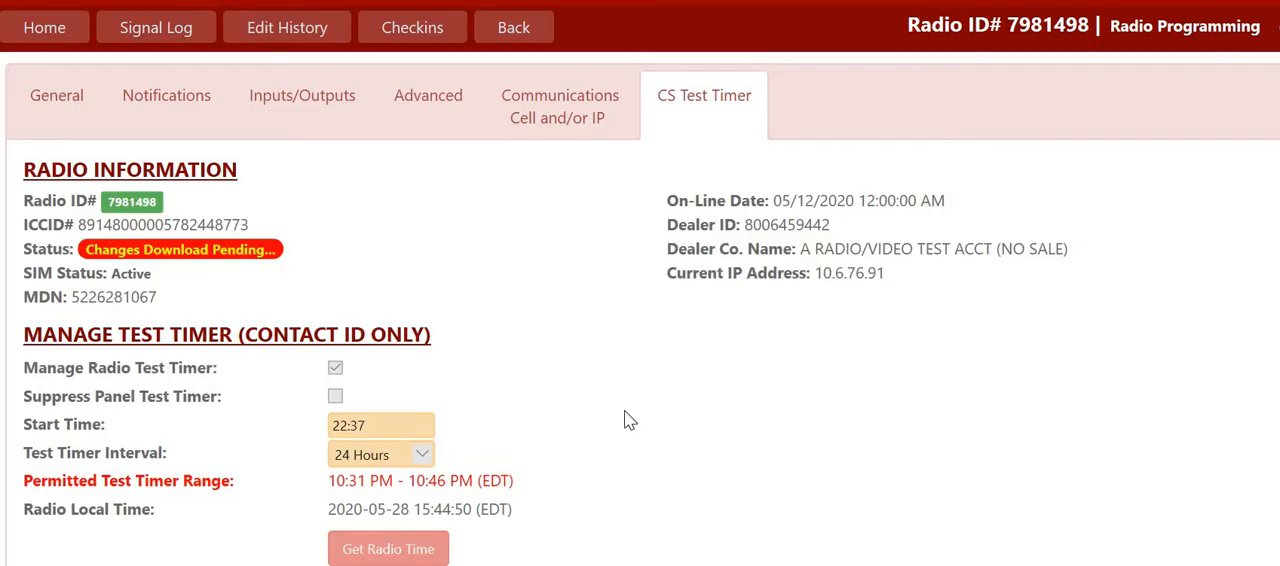
pyautogui.moveTo(112, 424)
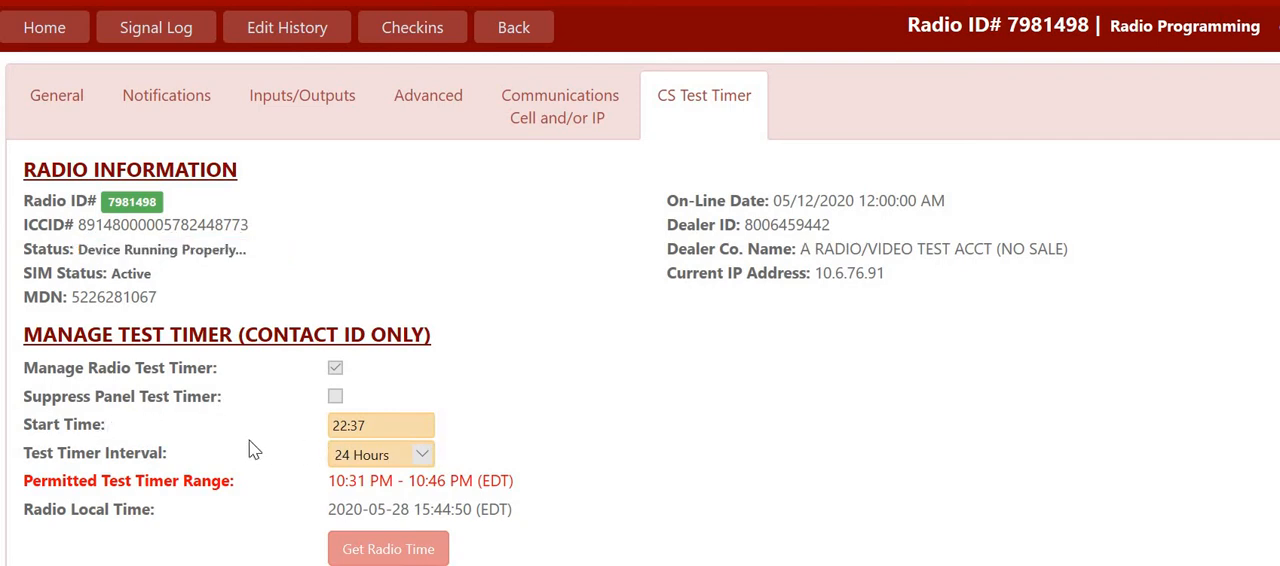
pyautogui.moveTo(356, 472)
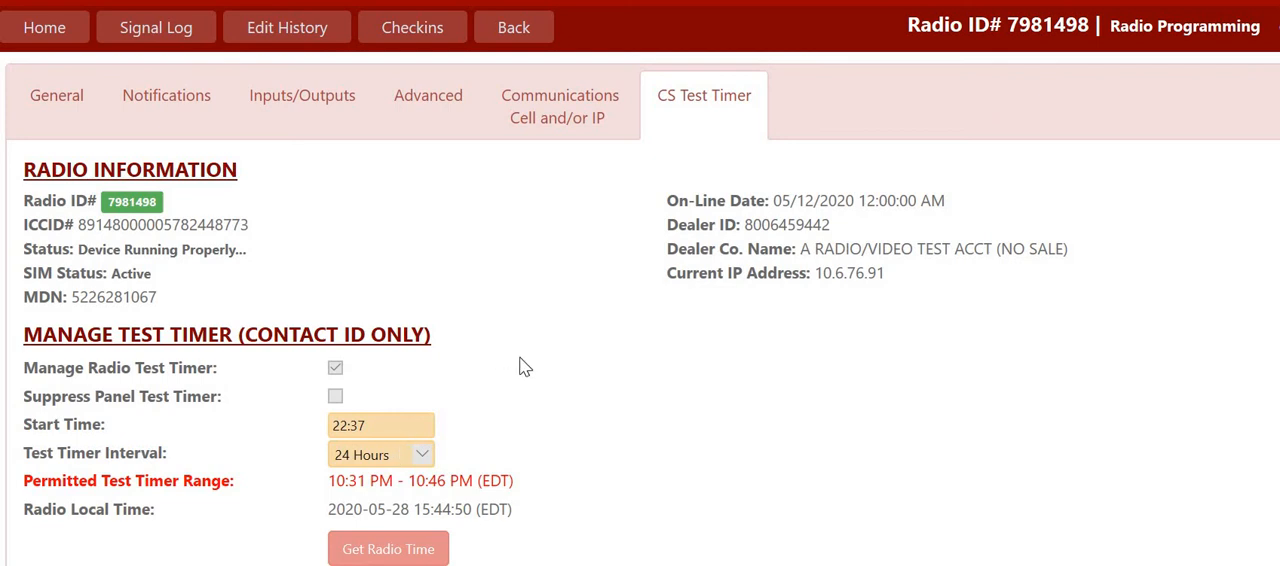
pyautogui.moveTo(532, 344)
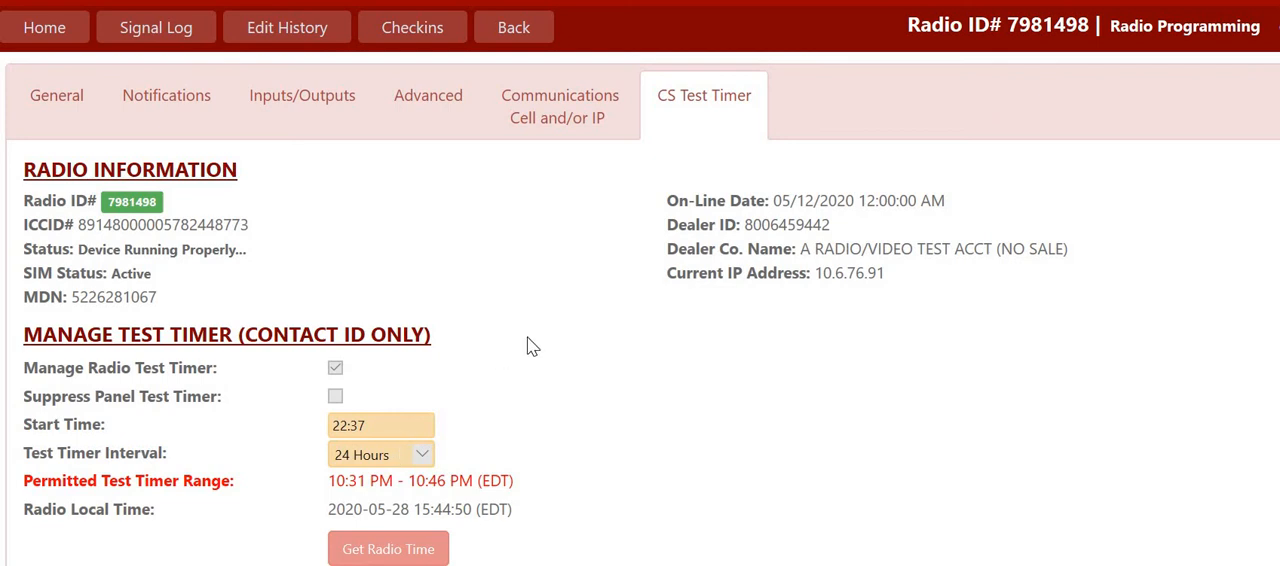